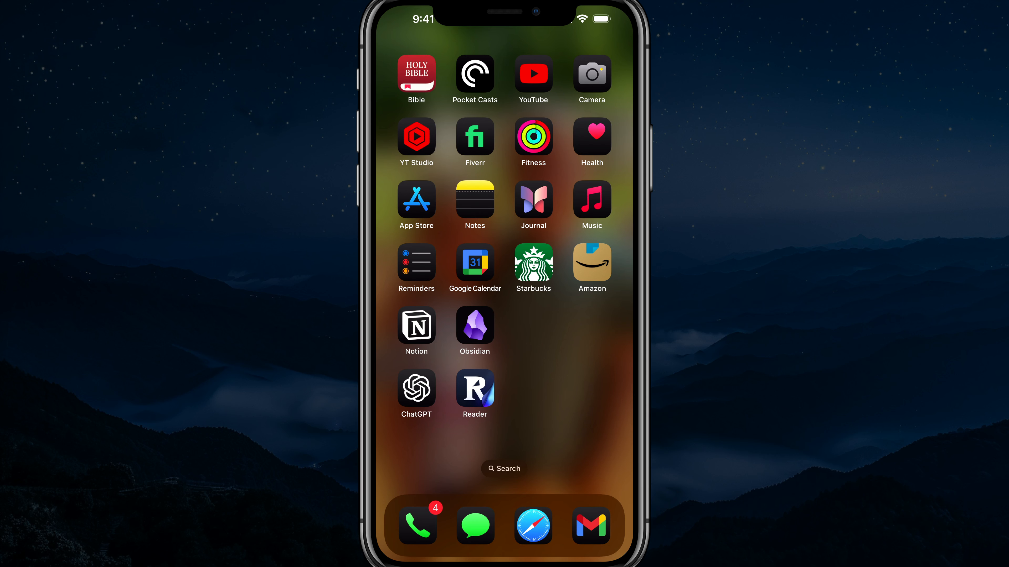
Search Spotlight for "settings" and launch the Settings app from the top hit.
type("settings")
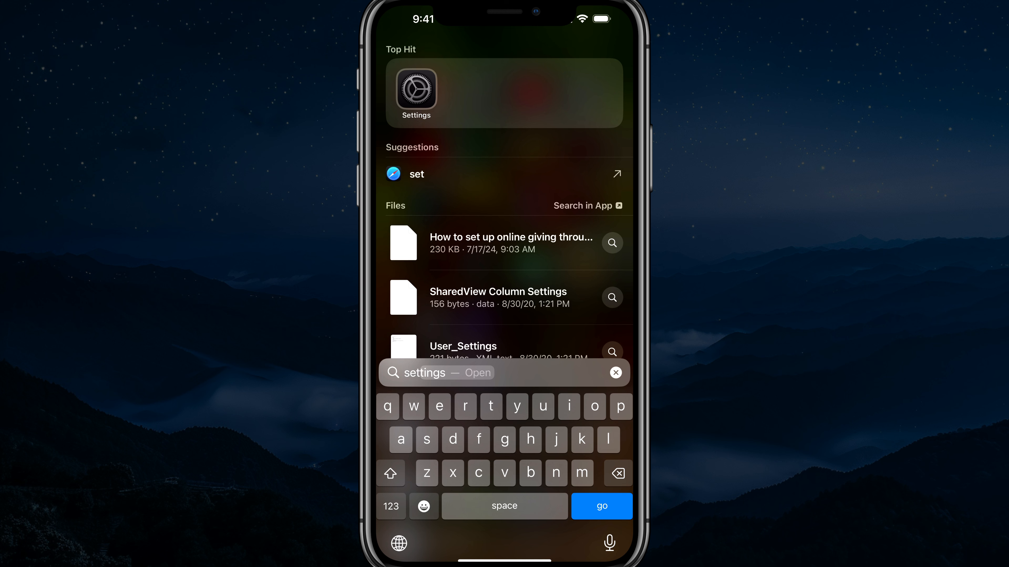
left_click(416, 92)
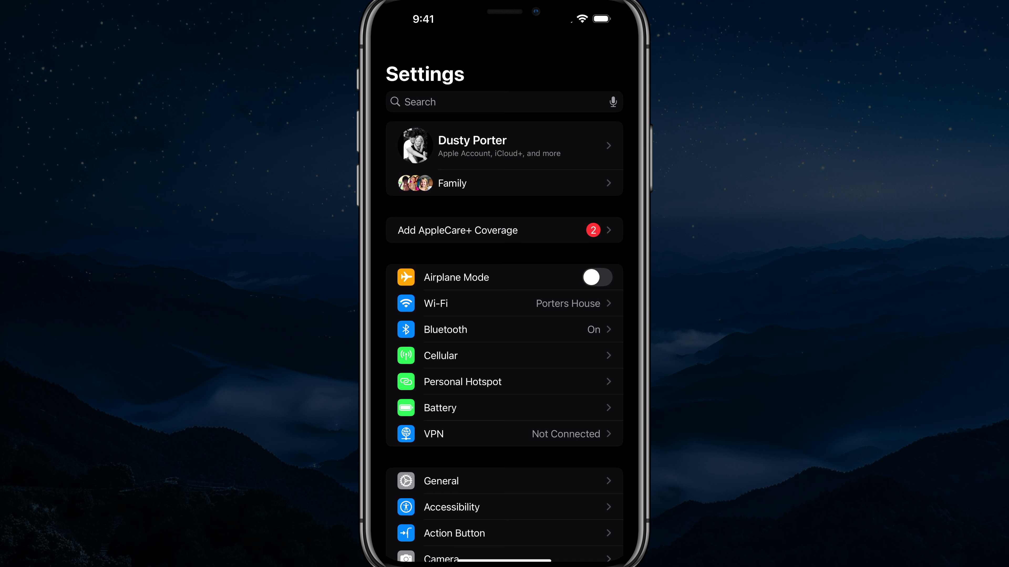
Go from the Apple Account page into Sign-In & Security.
left_click(504, 145)
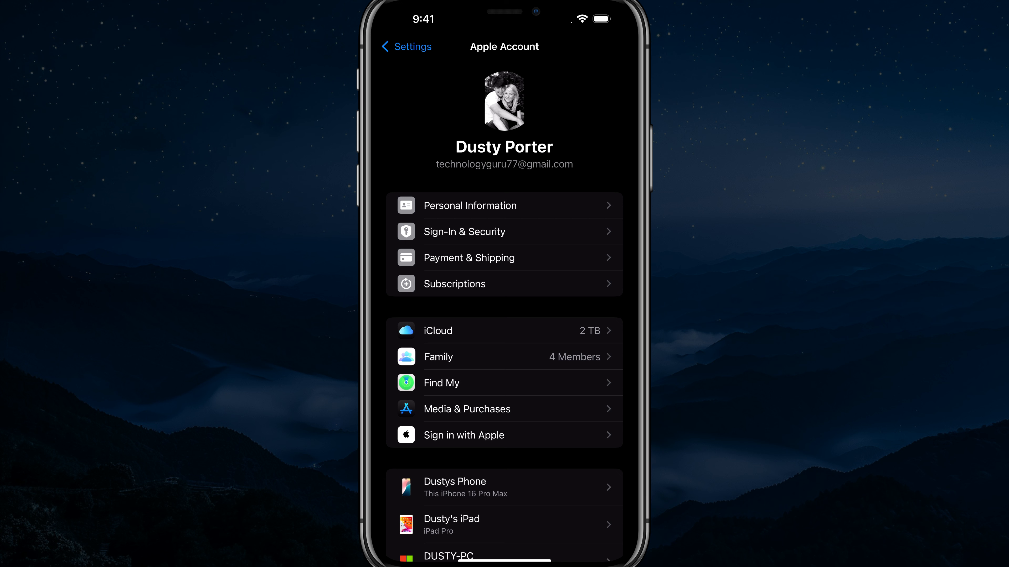
left_click(463, 232)
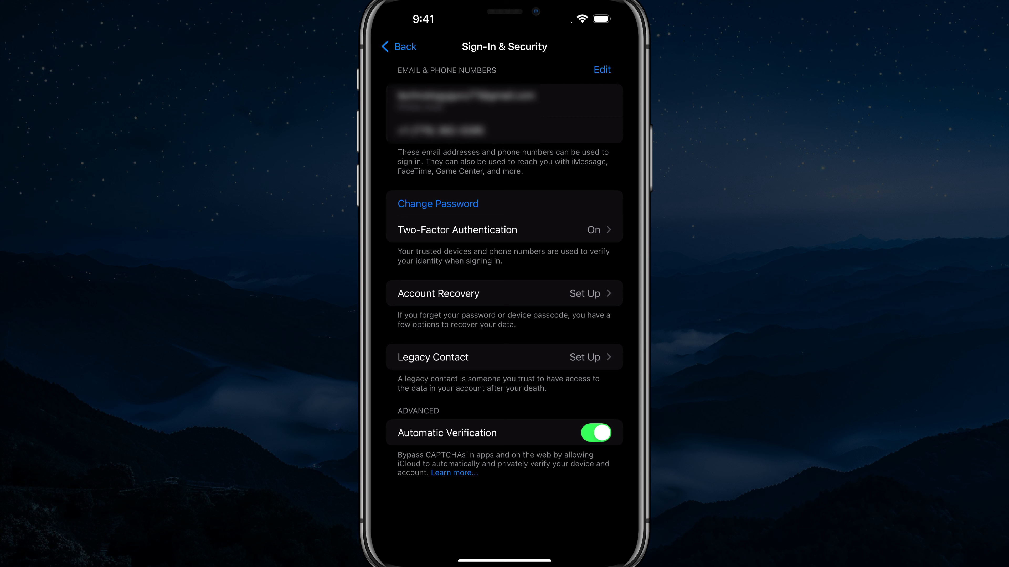
Switch the Email & Phone Numbers list into edit mode.
left_click(601, 69)
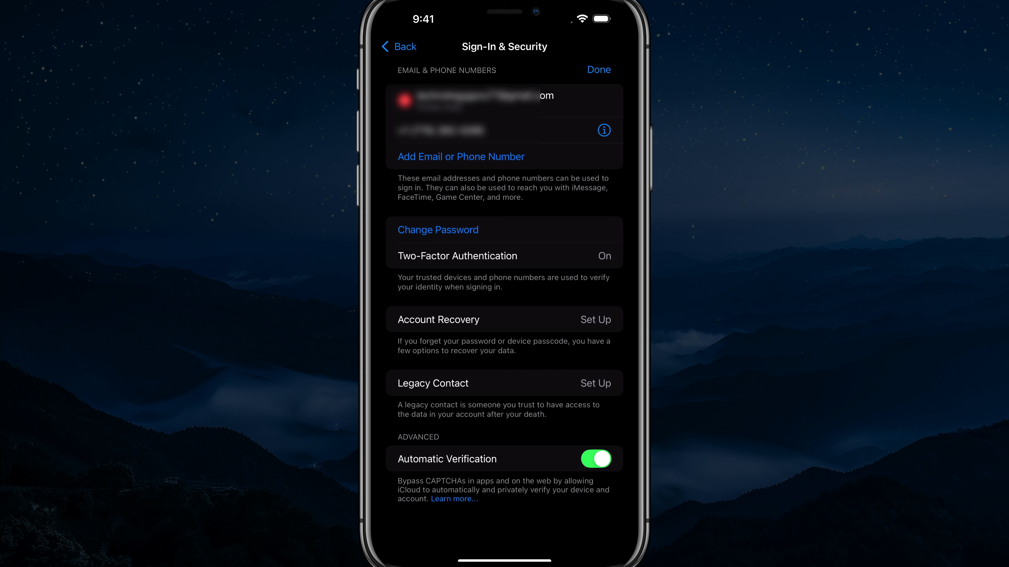
Start adding a phone number, reaching the Add Phone Number form with +1 (United States).
left_click(460, 156)
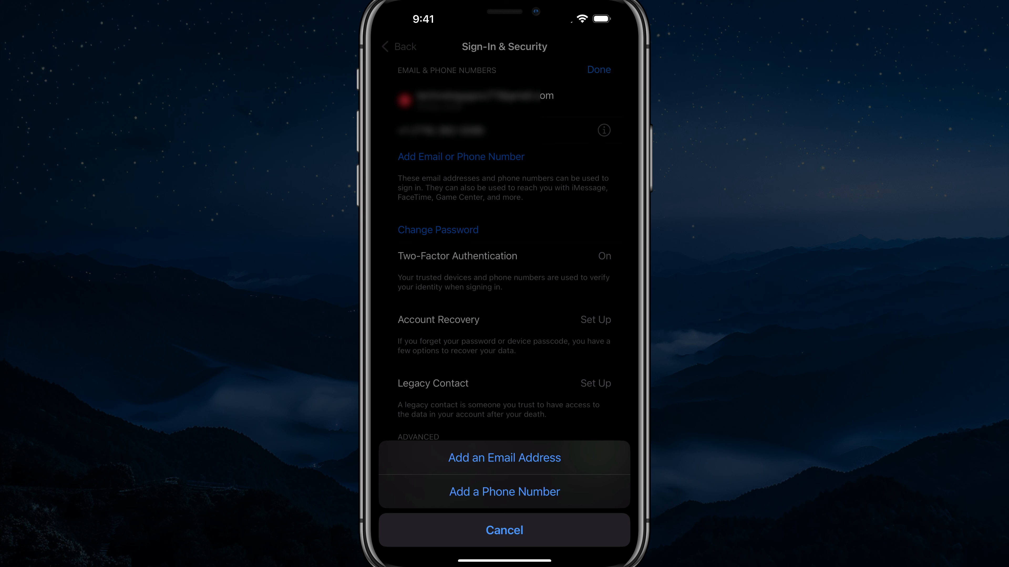
left_click(504, 530)
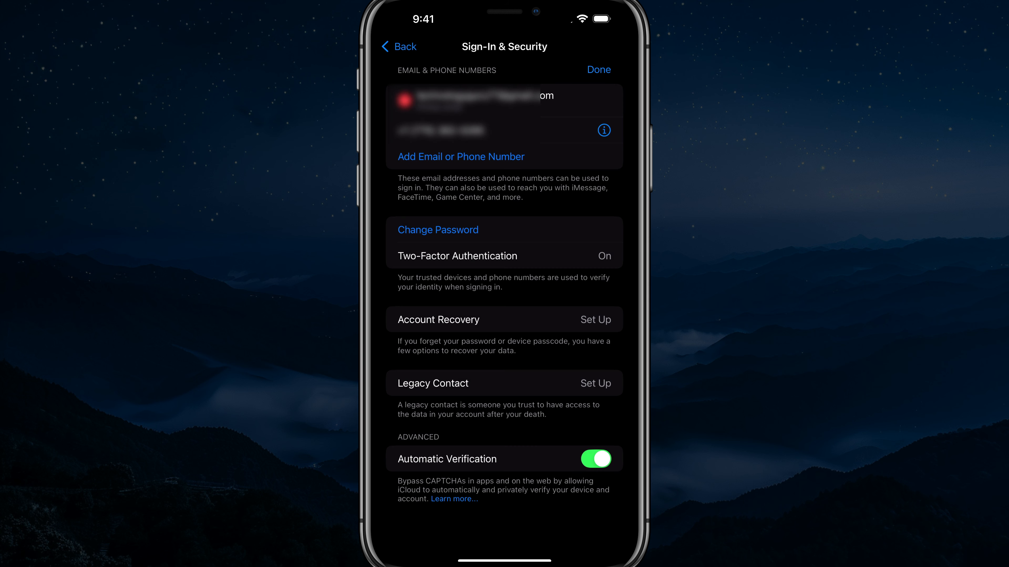
left_click(461, 157)
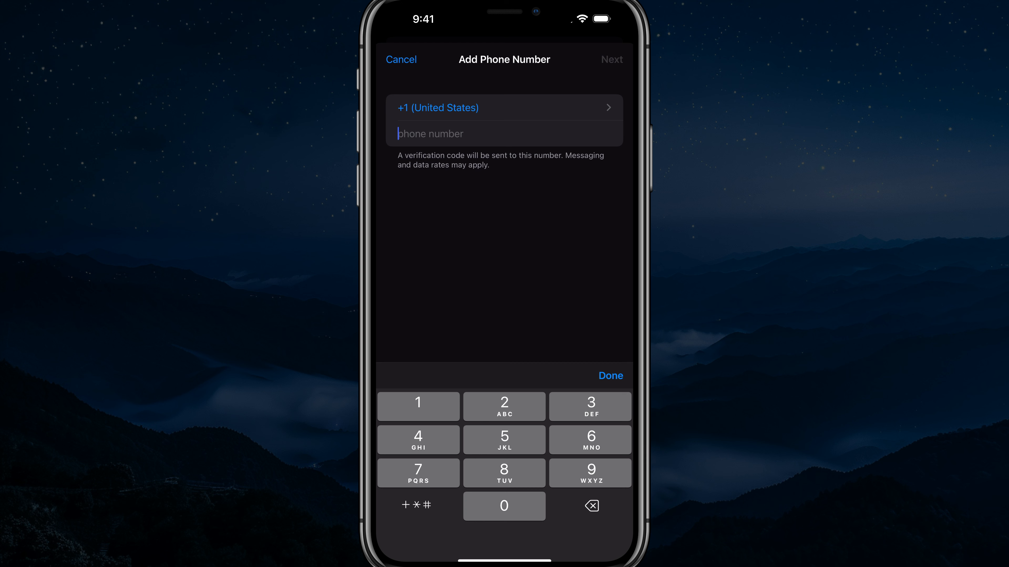
type("(678) 523-2585")
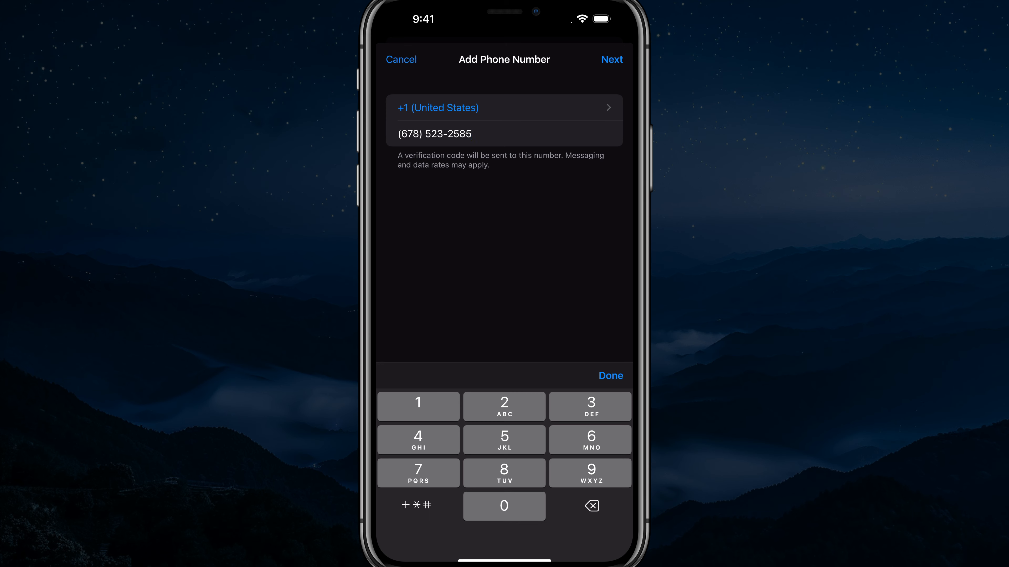
left_click(400, 59)
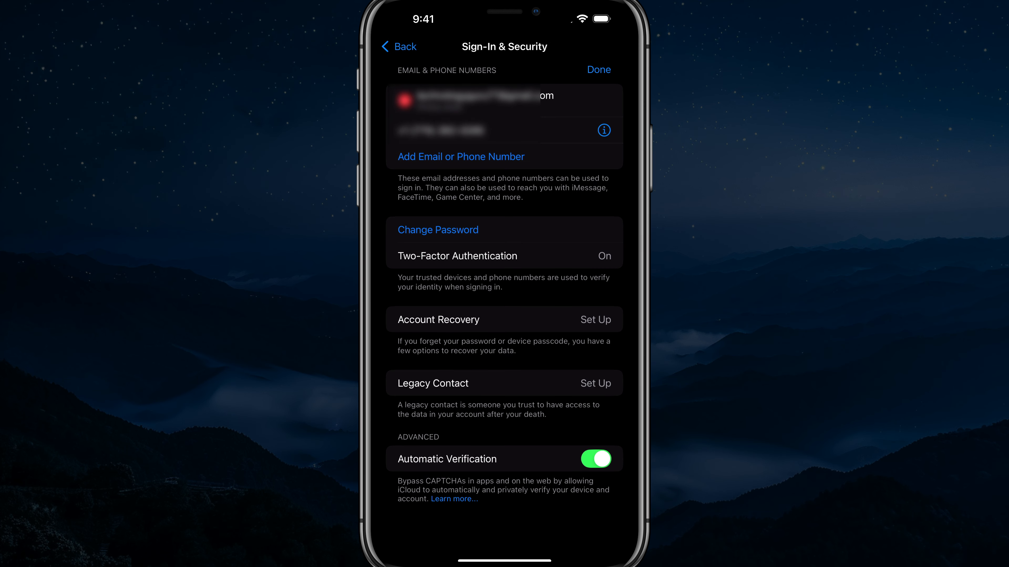